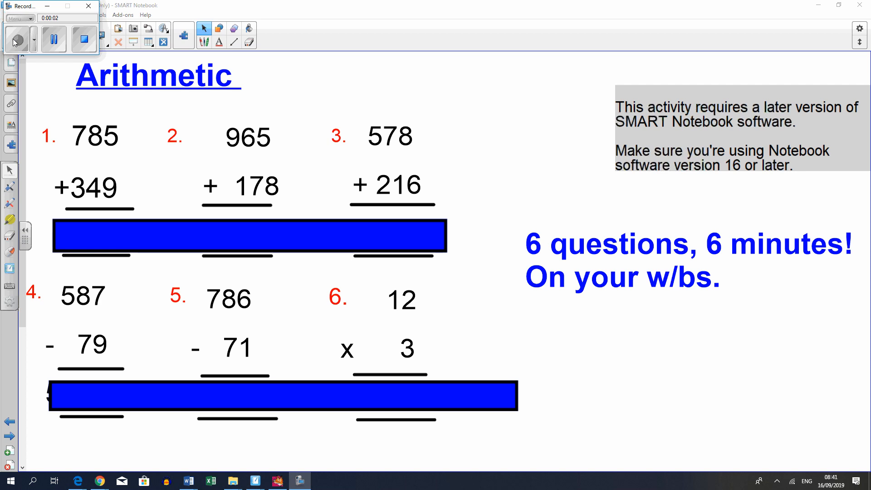
Step: Uncover the six arithmetic answers 1134, 1143, 794, 508, 715 and 36
{"action": "left_click", "coordinate": [15, 39]}
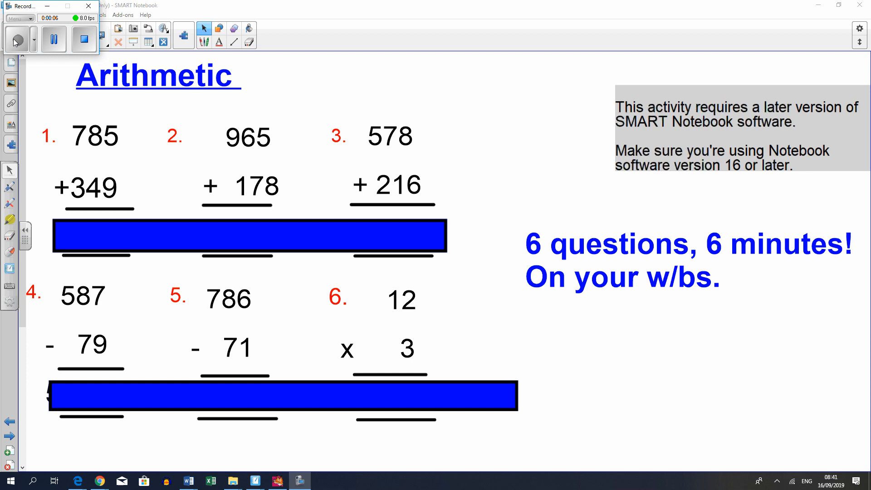
{"action": "mouse_move", "coordinate": [356, 116]}
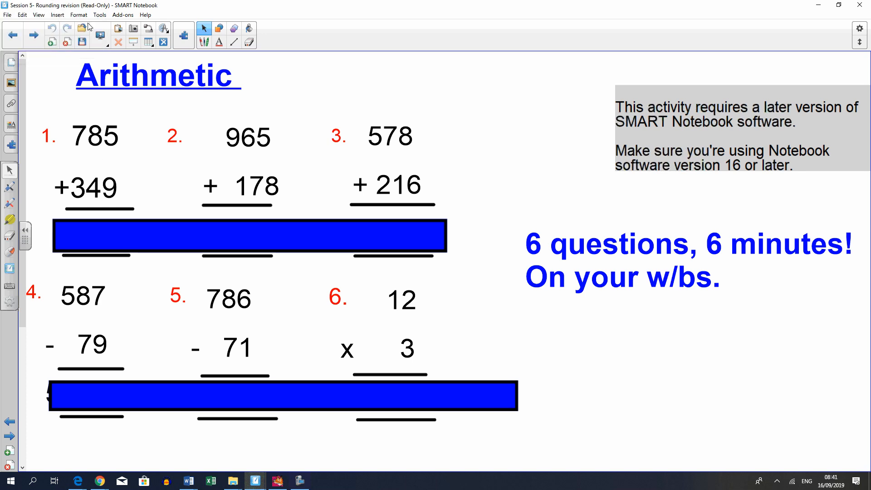
{"action": "mouse_move", "coordinate": [756, 185]}
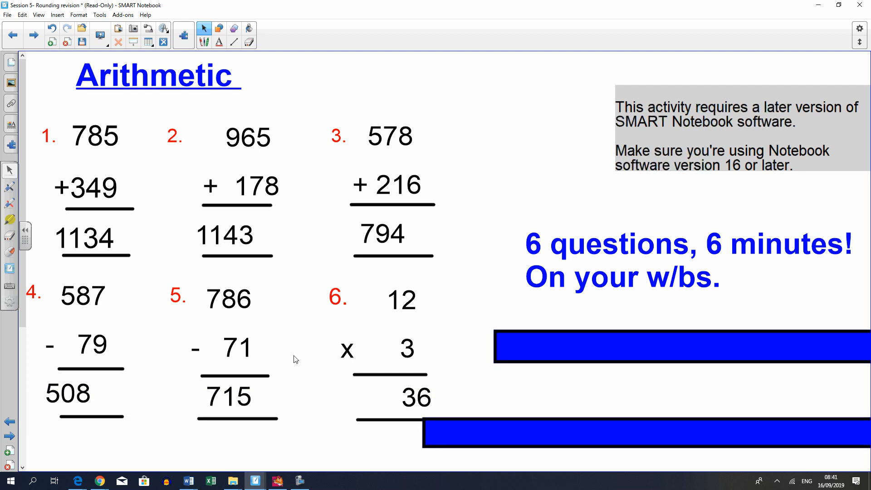
{"action": "mouse_move", "coordinate": [3, 251]}
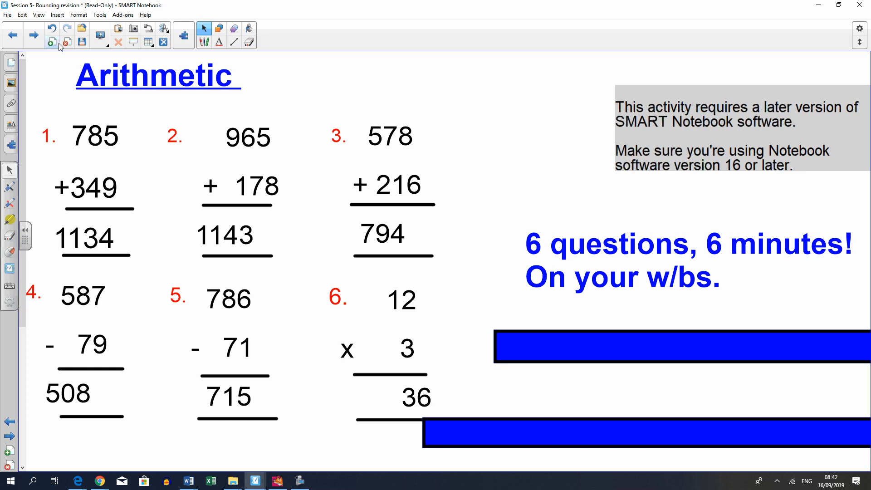
Step: Move to the nearest-10 rounding slide and bring all eight red numbers into view
{"action": "left_click", "coordinate": [33, 35]}
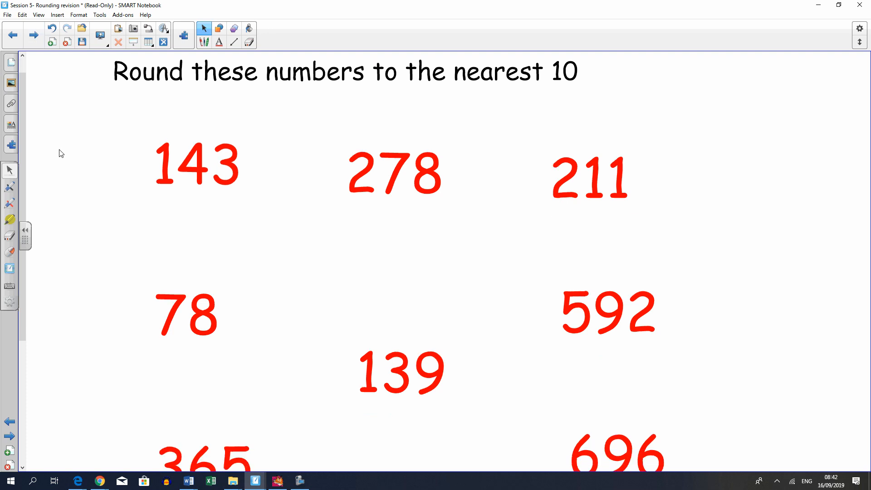
{"action": "scroll", "scroll_direction": "down", "scroll_amount": 3}
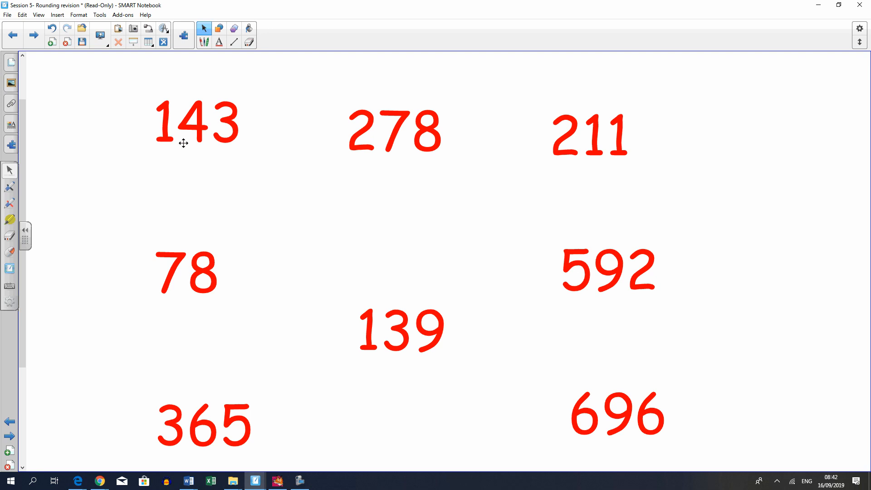
{"action": "mouse_move", "coordinate": [189, 165]}
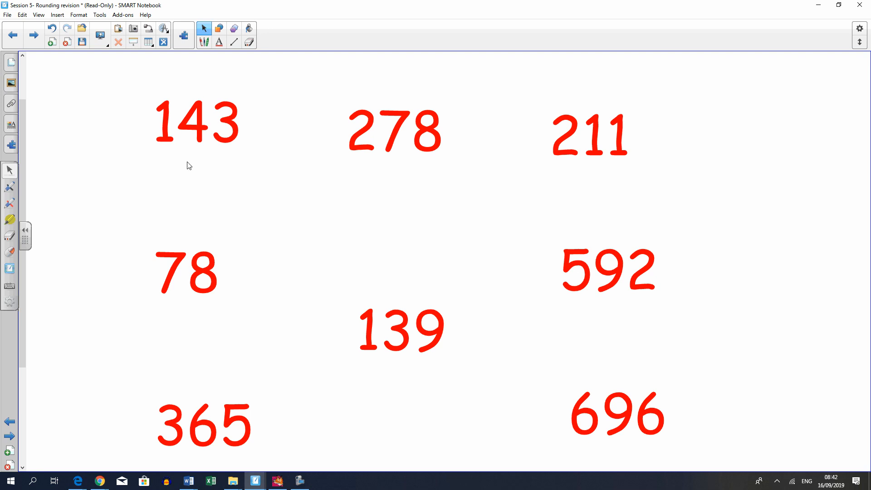
Step: Handwrite H T U above 143, mark its units digit and note the 1–4 down, 5–9 up rule
{"action": "left_click", "coordinate": [204, 28]}
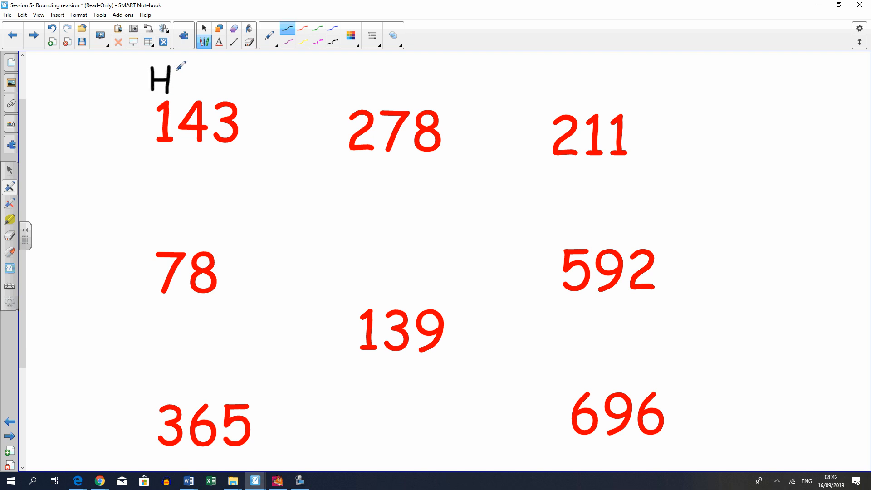
{"action": "left_click_drag", "start_coordinate": [183, 78], "coordinate": [228, 78]}
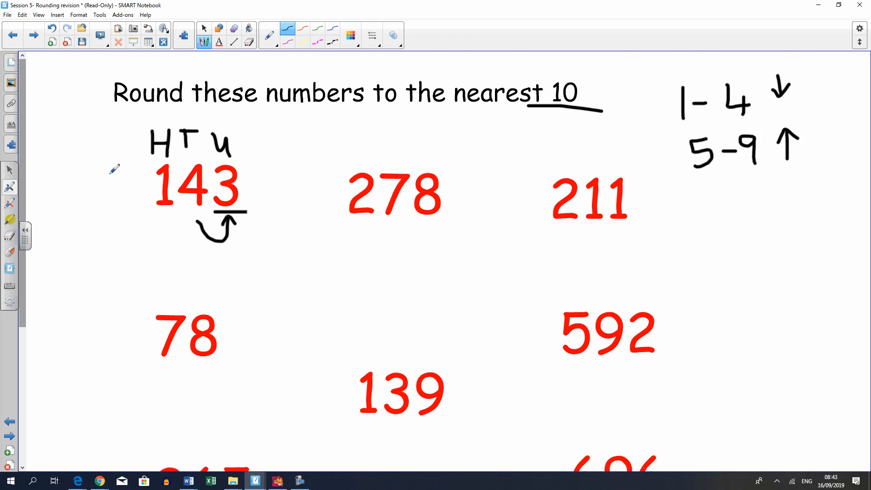
{"action": "scroll", "scroll_direction": "down", "scroll_amount": 3}
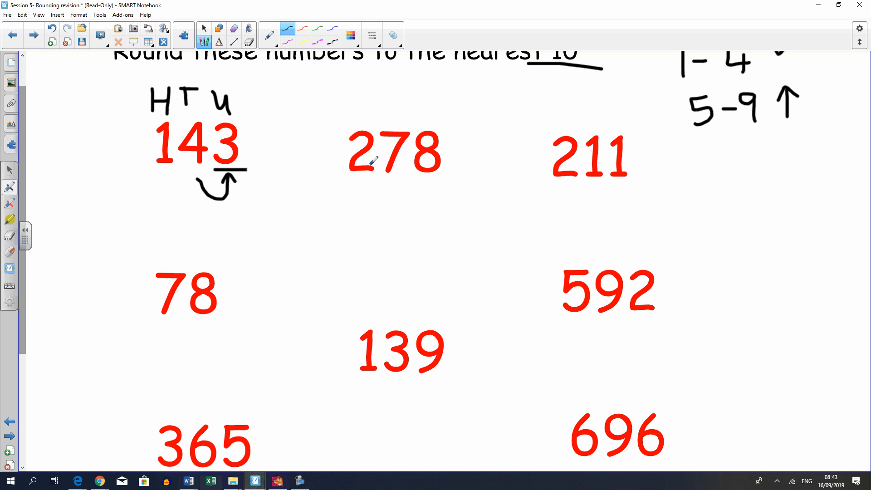
{"action": "mouse_move", "coordinate": [362, 80]}
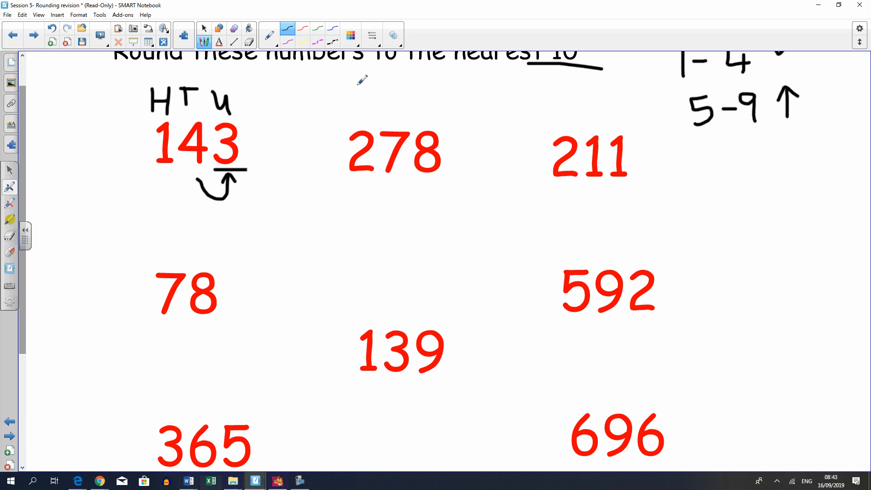
{"action": "mouse_move", "coordinate": [161, 196]}
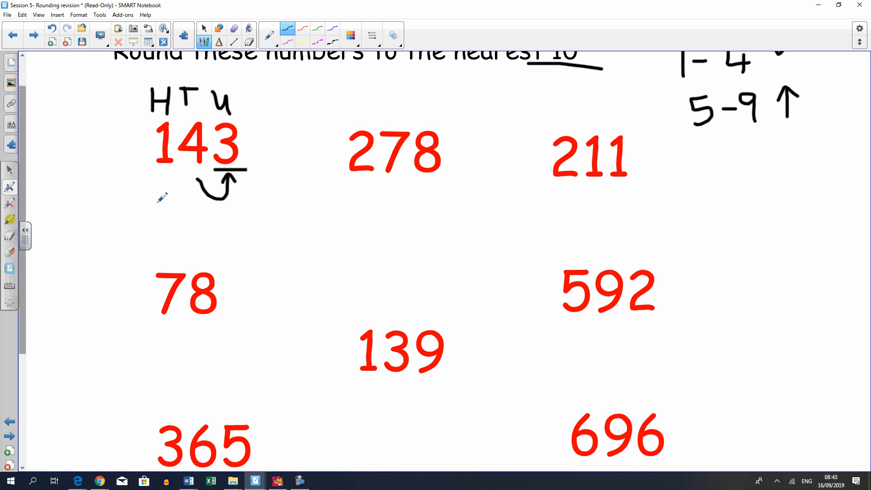
{"action": "mouse_move", "coordinate": [78, 110]}
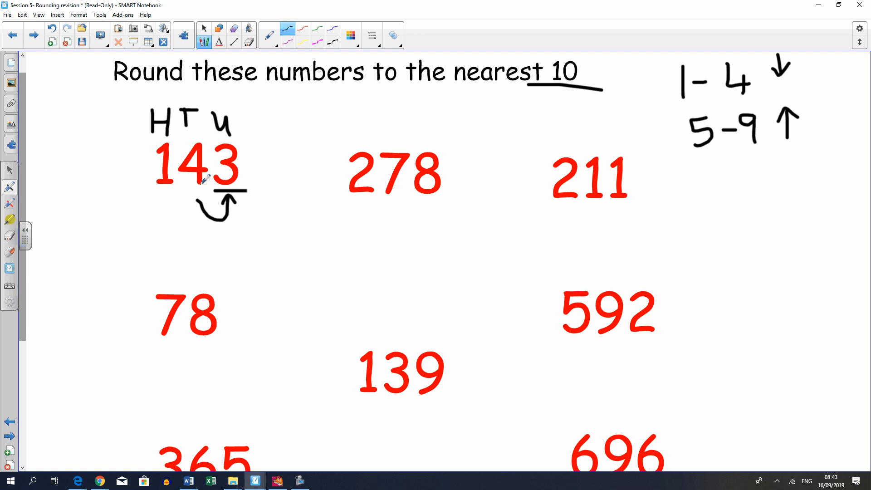
{"action": "mouse_move", "coordinate": [177, 196]}
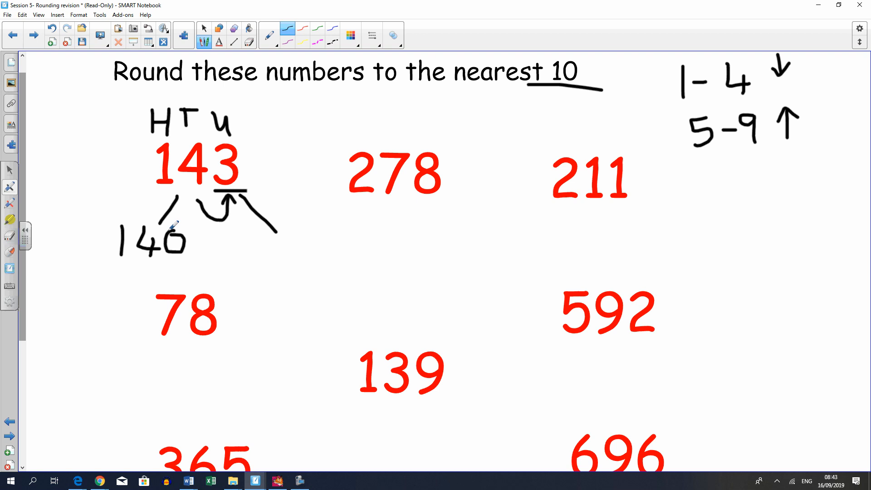
Step: Draw branches from 143 to 140 and 150 and circle 140 as the nearest 10
{"action": "left_click_drag", "start_coordinate": [256, 225], "coordinate": [259, 253]}
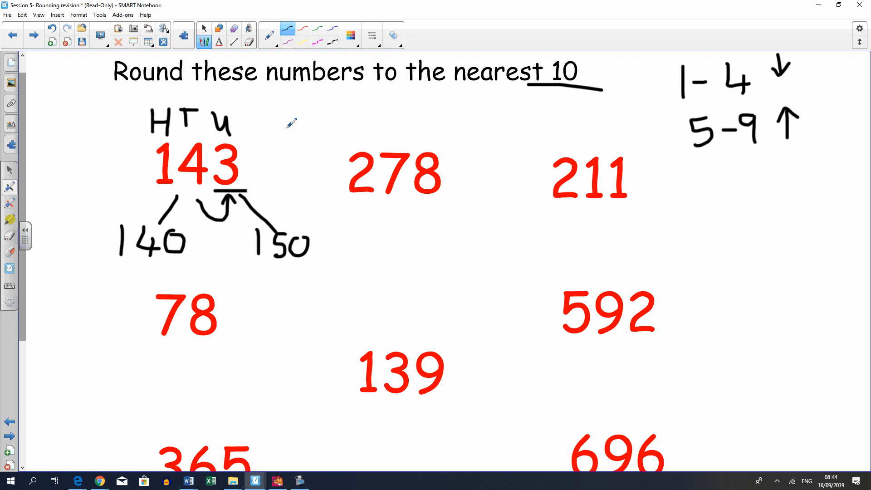
{"action": "mouse_move", "coordinate": [238, 140]}
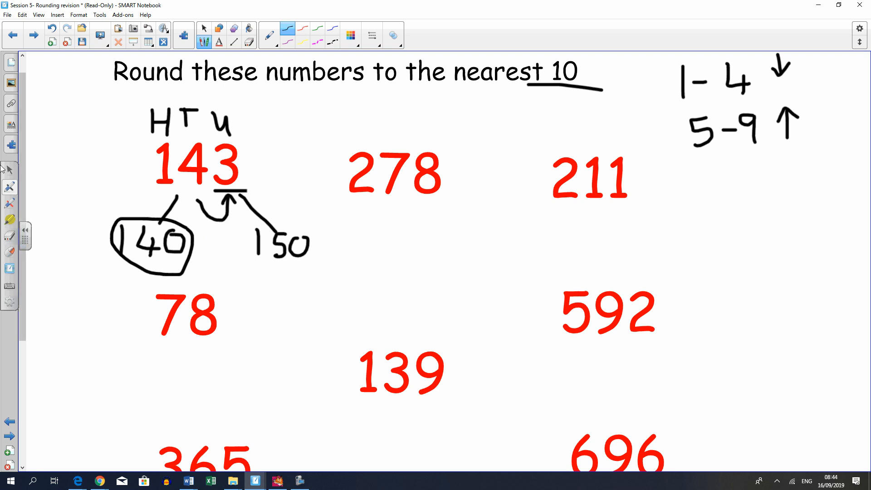
{"action": "mouse_move", "coordinate": [9, 170]}
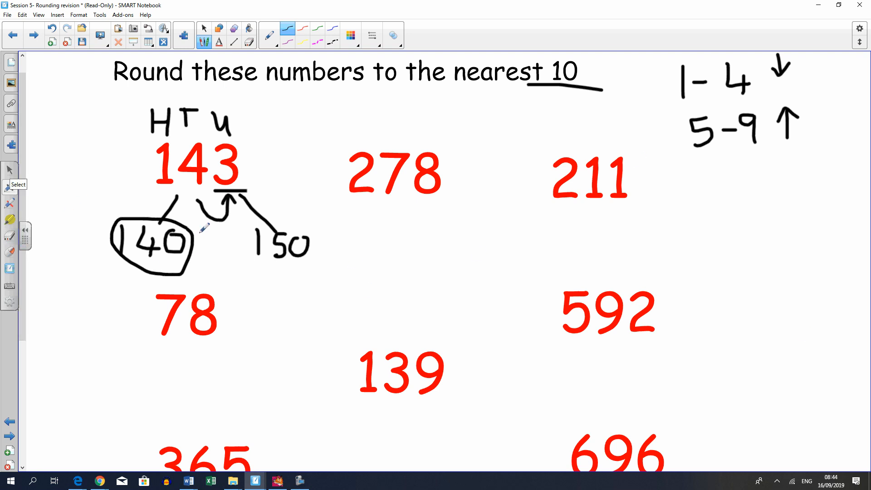
{"action": "mouse_move", "coordinate": [414, 212]}
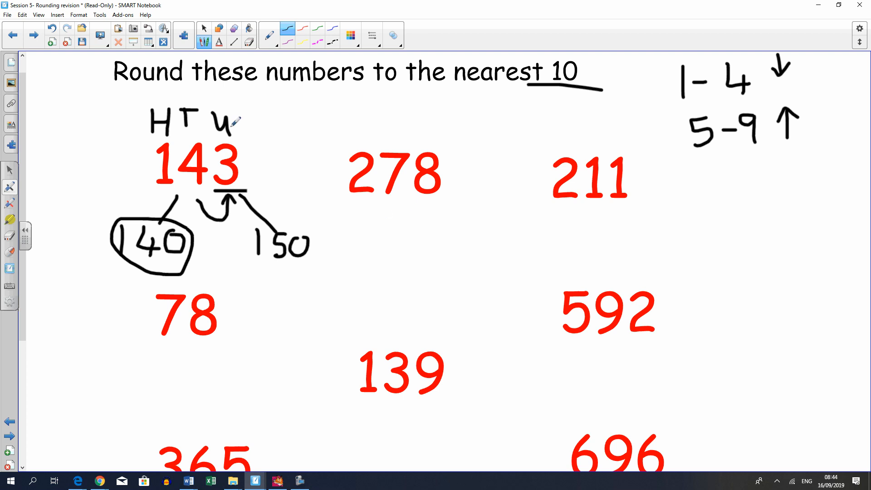
{"action": "mouse_move", "coordinate": [361, 169]}
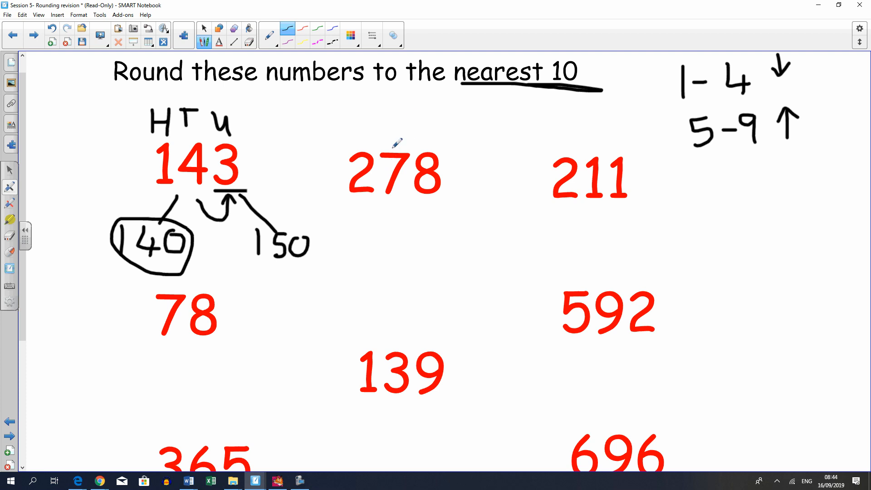
{"action": "mouse_move", "coordinate": [430, 175]}
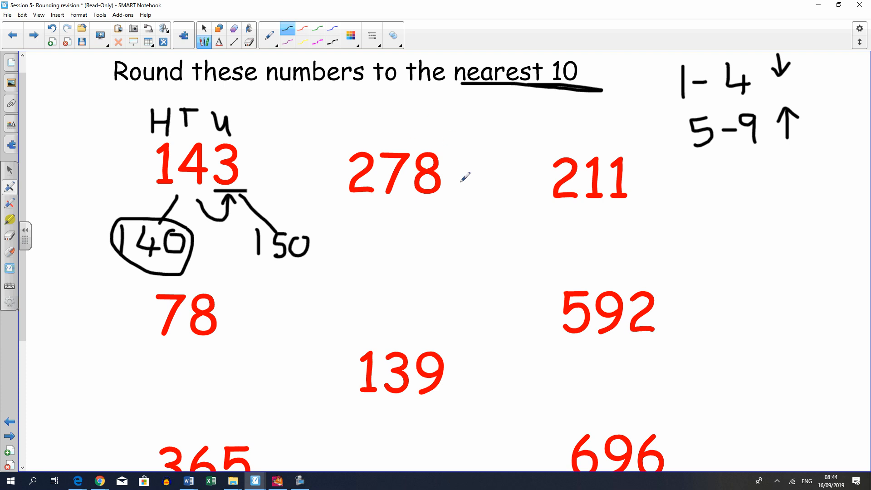
{"action": "mouse_move", "coordinate": [795, 145]}
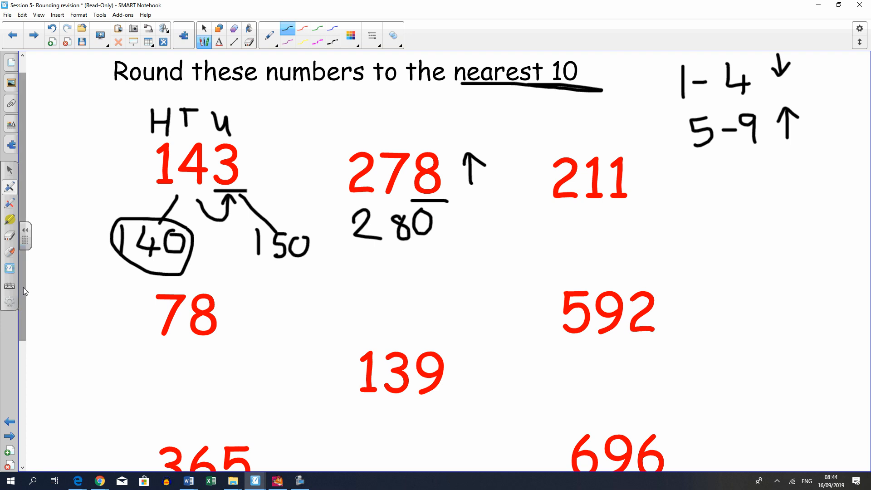
Step: Write 210, 80, 590, 140, 370 and 700 under the remaining numbers, then advance to the nearest-100 slide
{"action": "scroll", "scroll_direction": "down", "scroll_amount": 3}
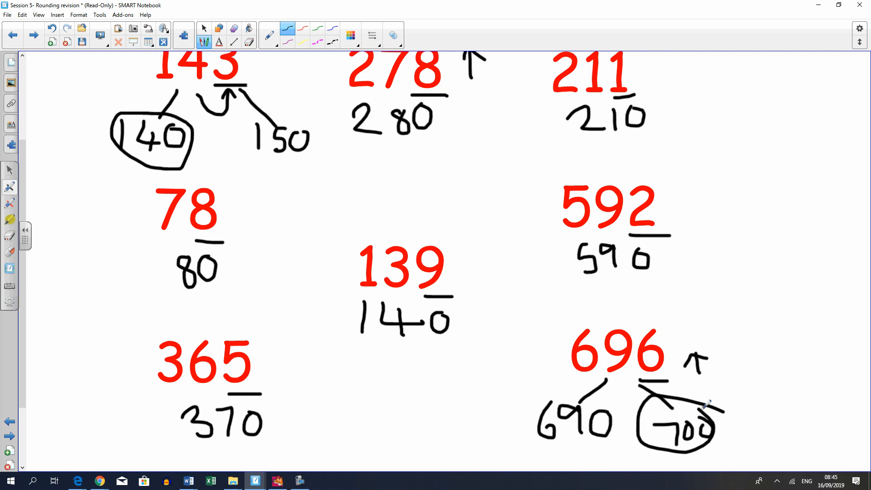
{"action": "left_click", "coordinate": [33, 36]}
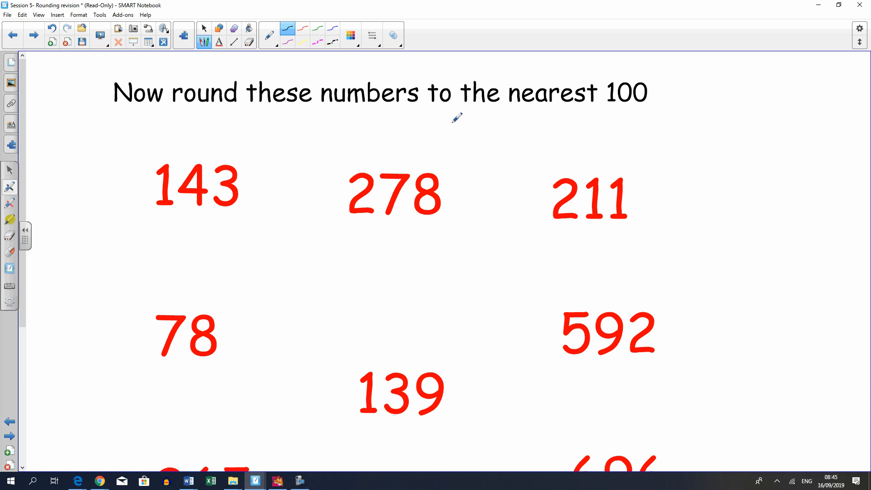
Step: Underline 'nearest 100' and branch 143 to 100 and 200, circling 100
{"action": "scroll", "scroll_direction": "down", "scroll_amount": 3}
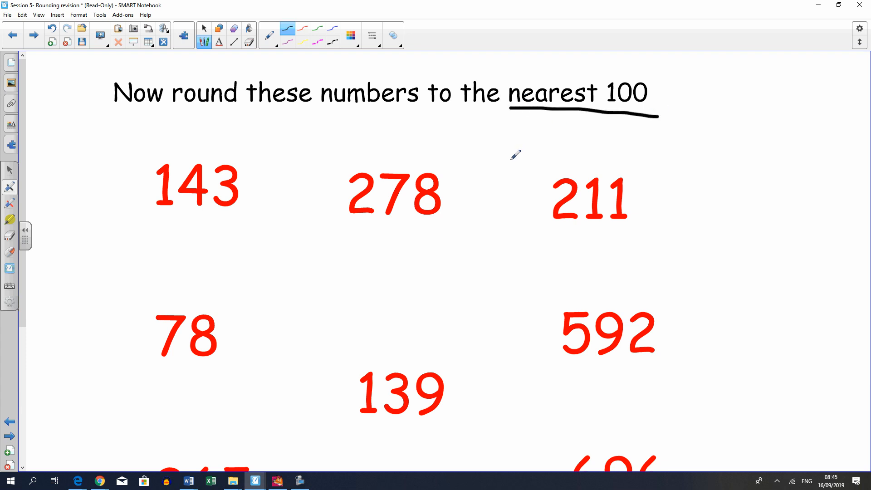
{"action": "mouse_move", "coordinate": [177, 191]}
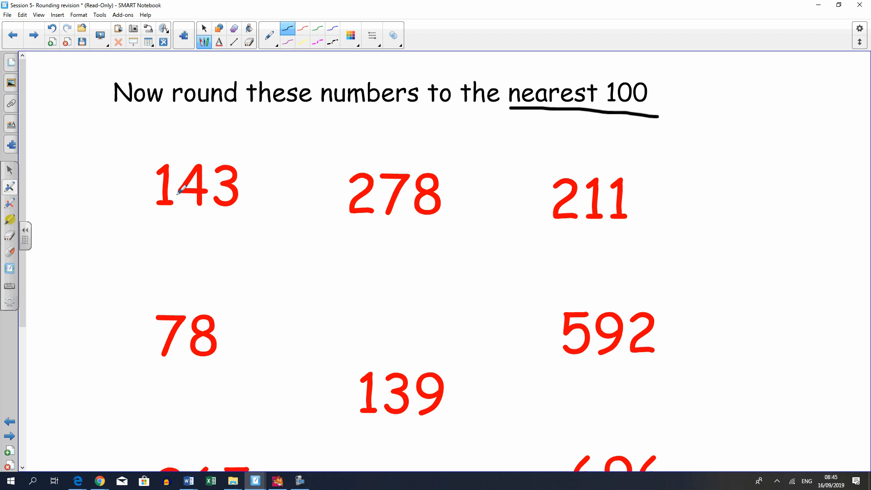
{"action": "mouse_move", "coordinate": [158, 212]}
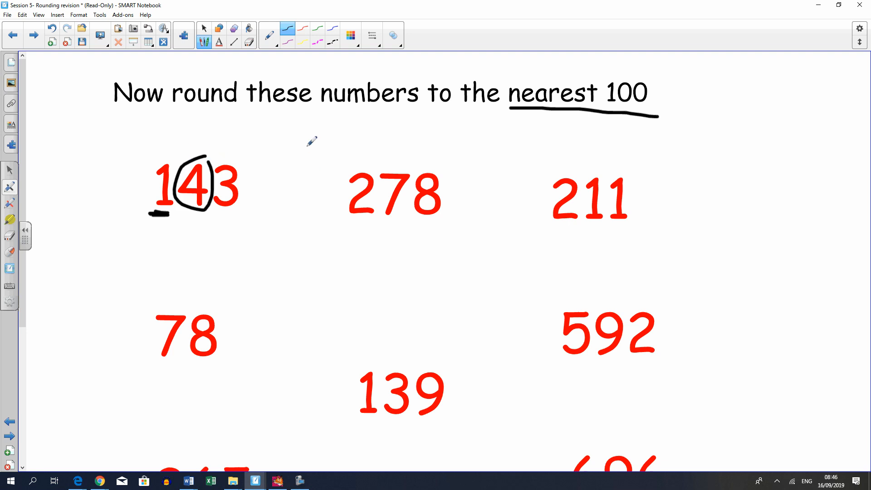
{"action": "mouse_move", "coordinate": [151, 216]}
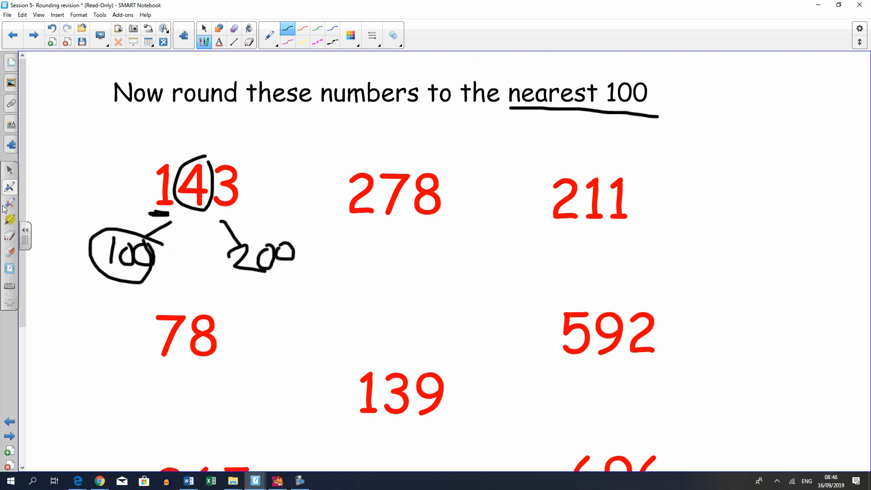
Step: Handwrite the nearest-100 answers 300, 200, 600, 100, 100, 700 and 400 under the other numbers
{"action": "scroll", "scroll_direction": "down", "scroll_amount": 3}
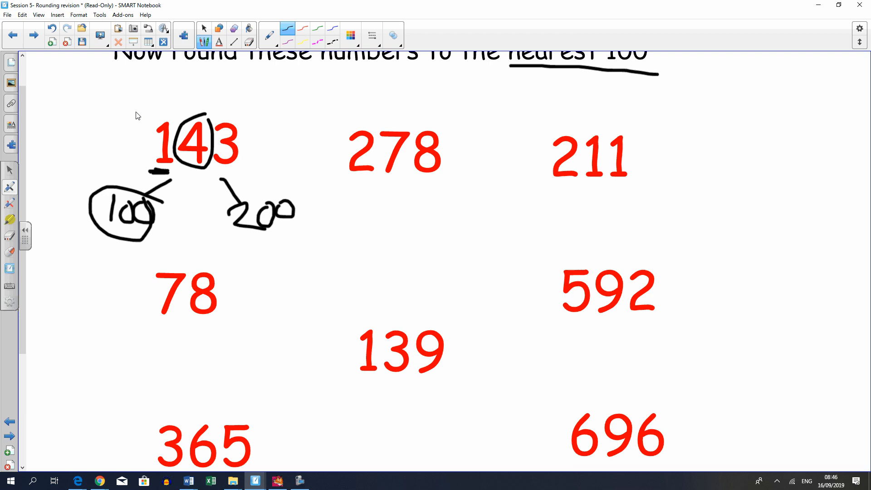
{"action": "mouse_move", "coordinate": [371, 173]}
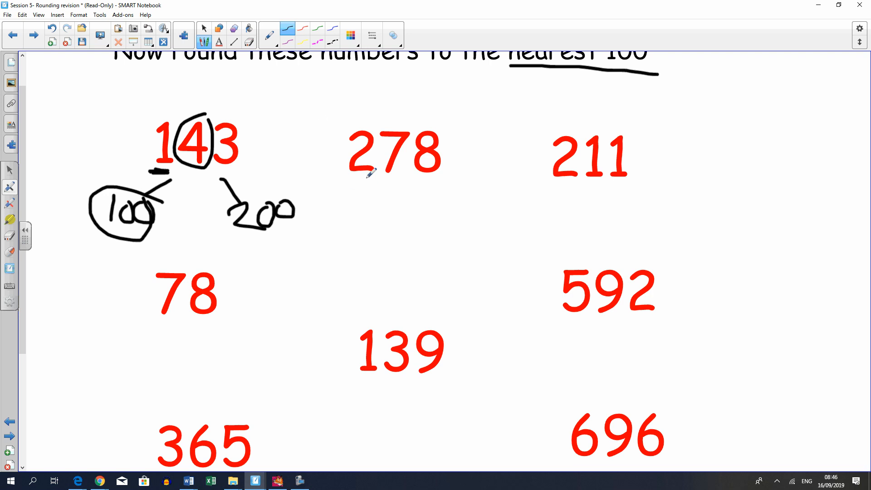
{"action": "mouse_move", "coordinate": [364, 188]}
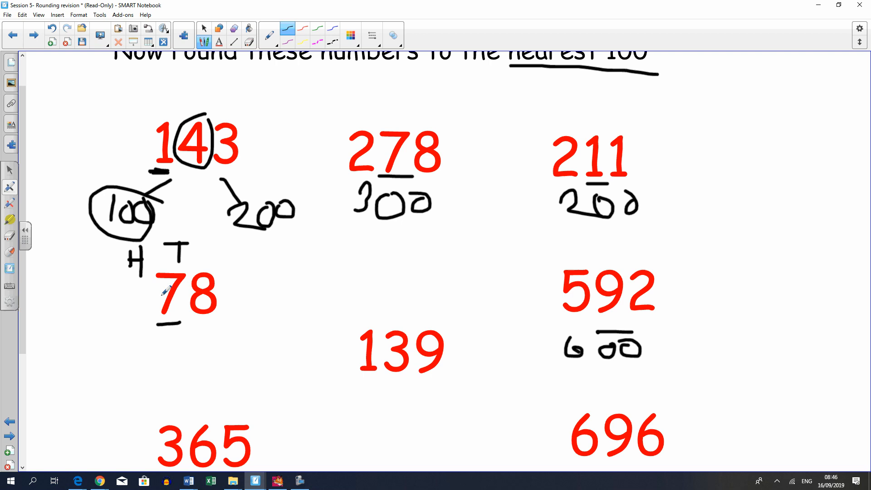
{"action": "mouse_move", "coordinate": [155, 366]}
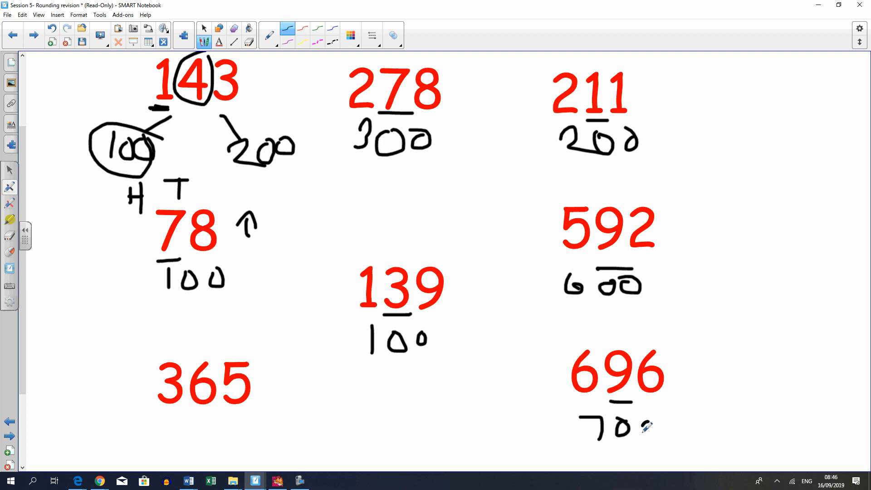
{"action": "left_click", "coordinate": [639, 424]}
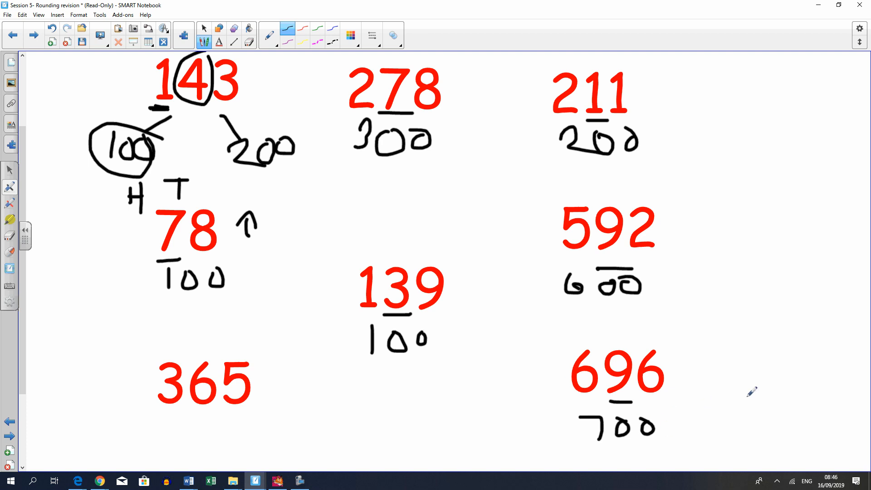
{"action": "mouse_move", "coordinate": [225, 408]}
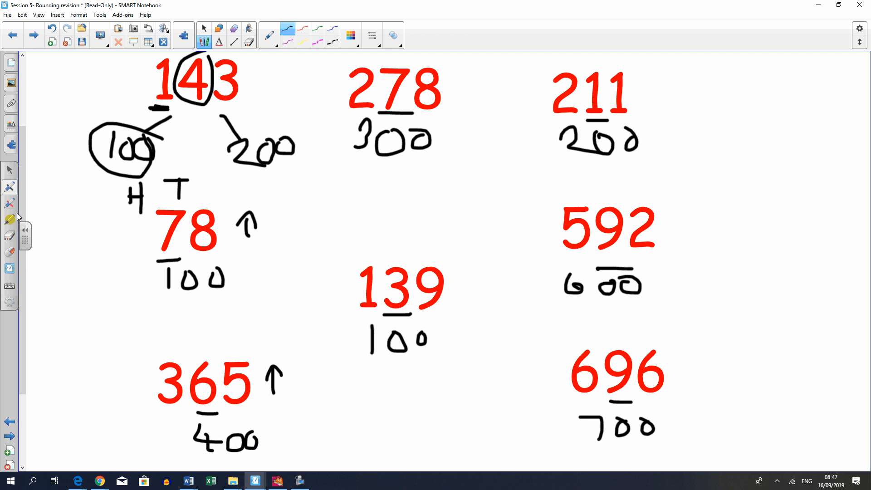
{"action": "mouse_move", "coordinate": [14, 217]}
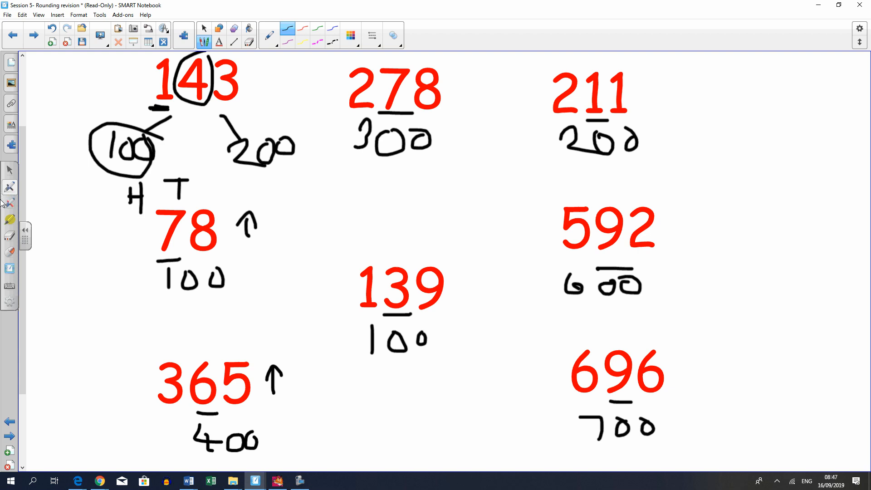
{"action": "mouse_move", "coordinate": [20, 68]}
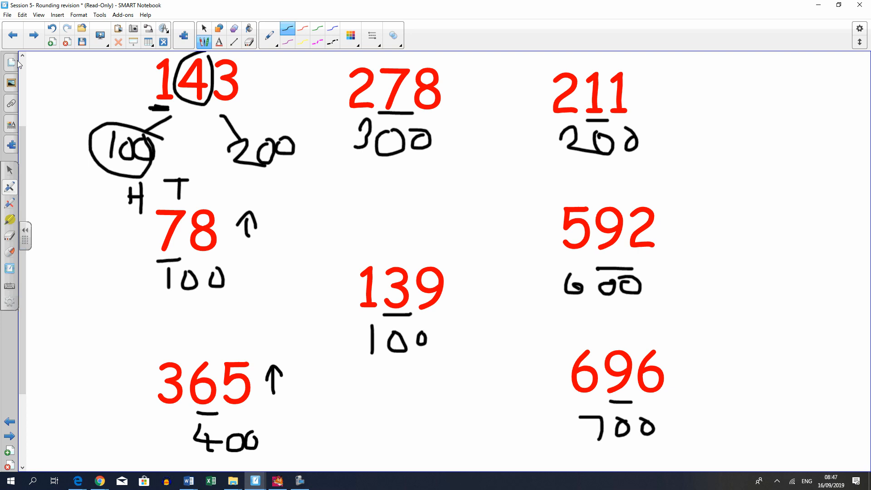
{"action": "mouse_move", "coordinate": [5, 127]}
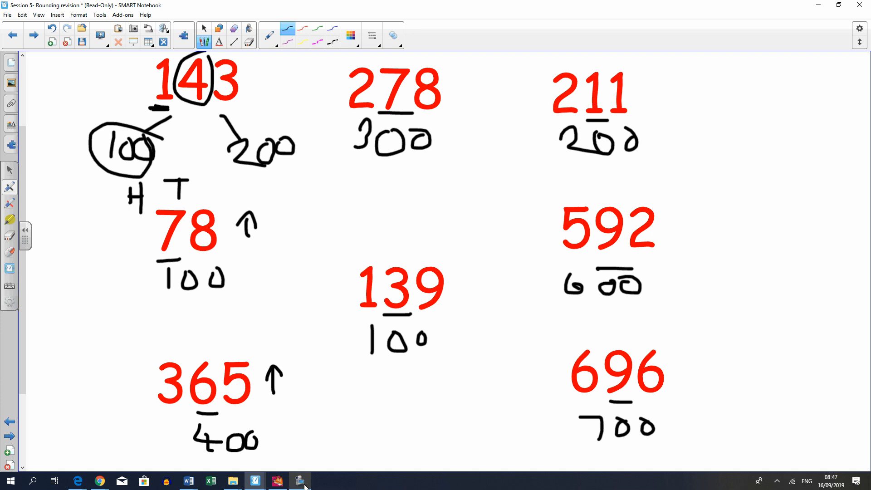
{"action": "left_click", "coordinate": [300, 481]}
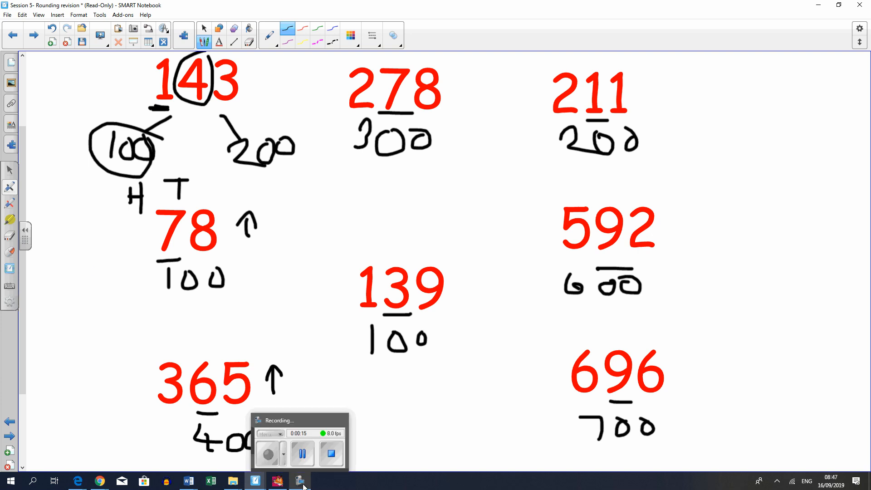